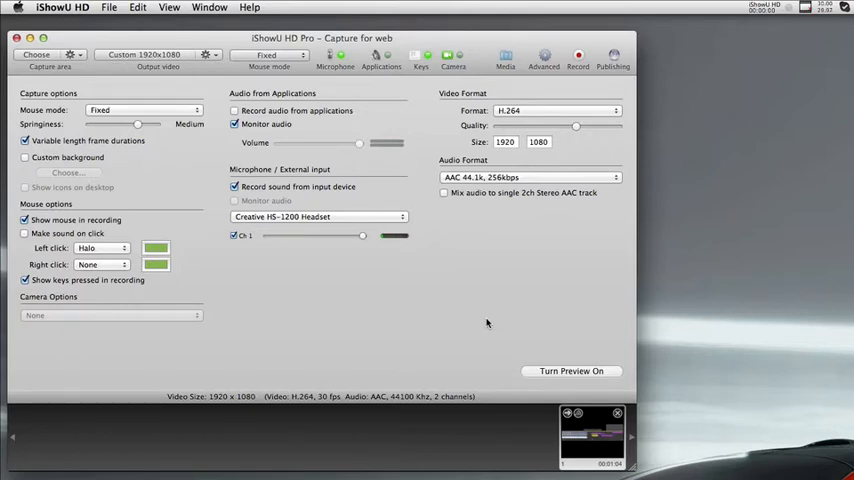
mouse_move(604, 380)
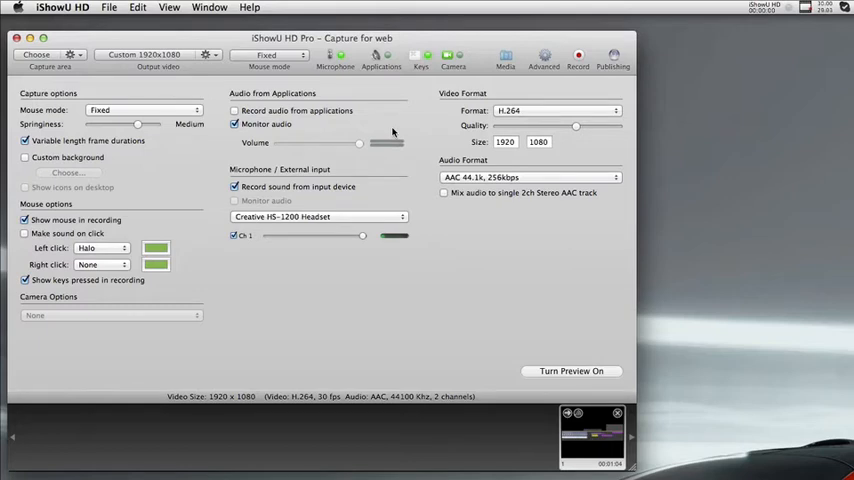
Show the Performance Monitor statistics panel, then hide it again.
left_click(168, 8)
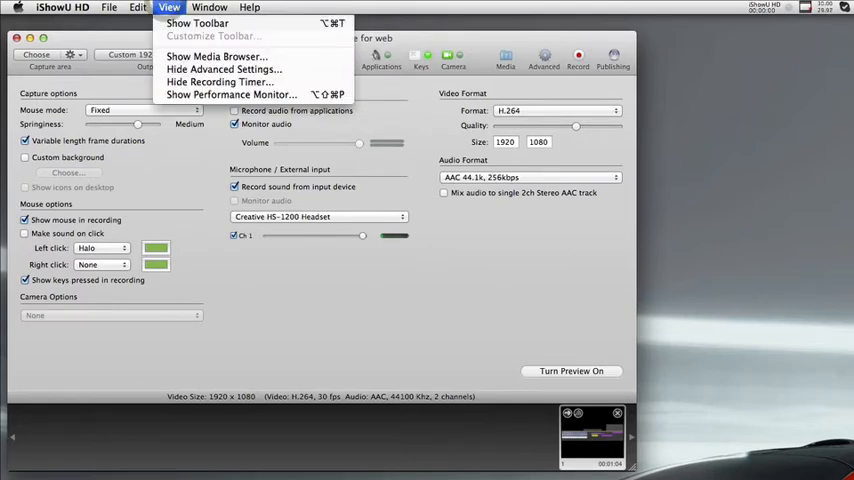
mouse_move(250, 94)
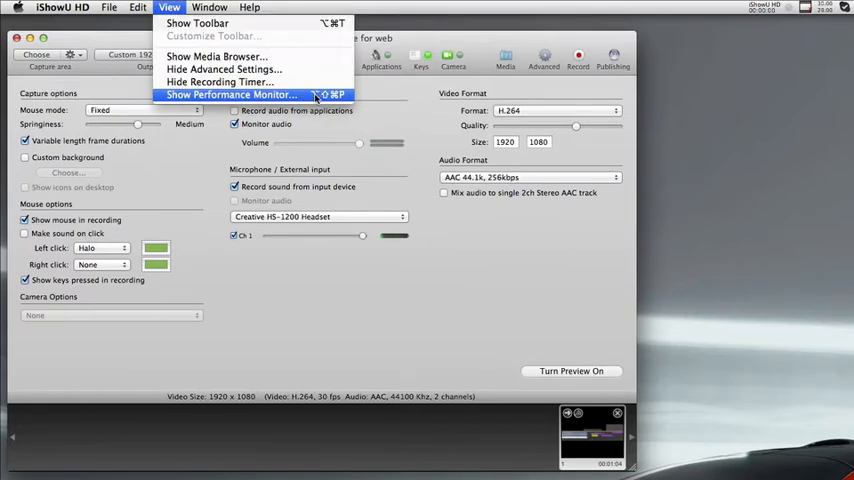
left_click(230, 94)
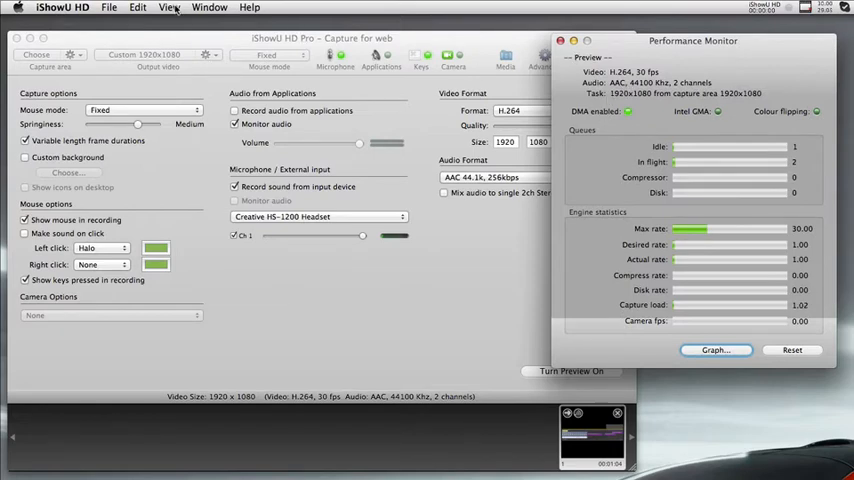
left_click(168, 8)
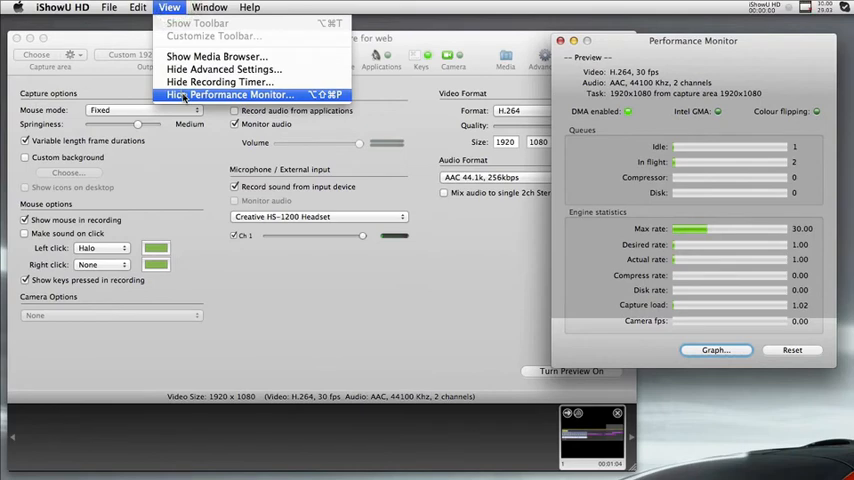
left_click(228, 94)
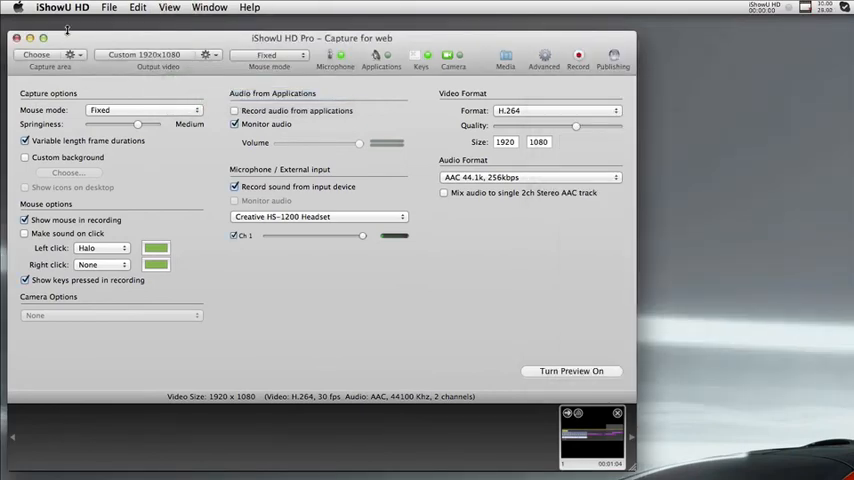
Show About This Mac with More Info: Mac Pro Early 2009, 12 GB, OS X 10.8.2.
left_click(14, 8)
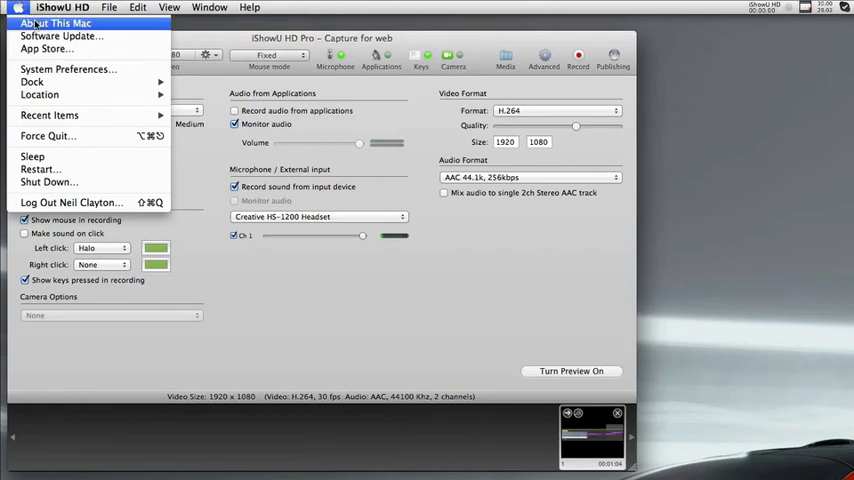
left_click(52, 24)
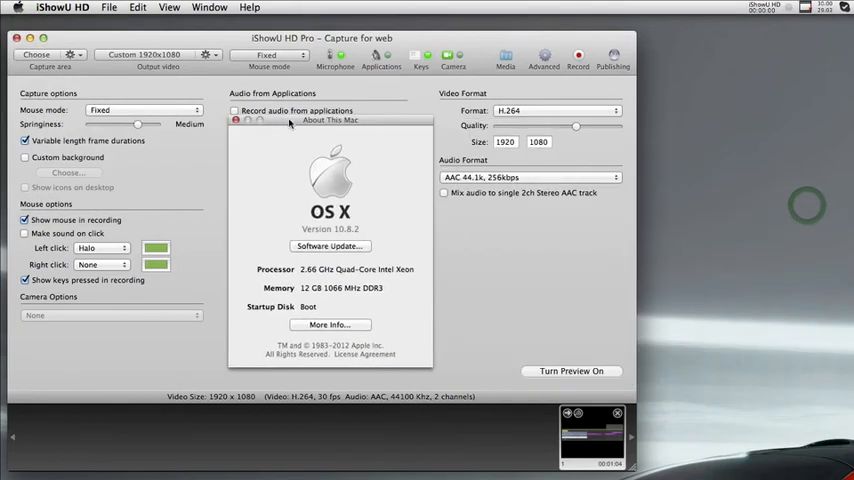
left_click(330, 324)
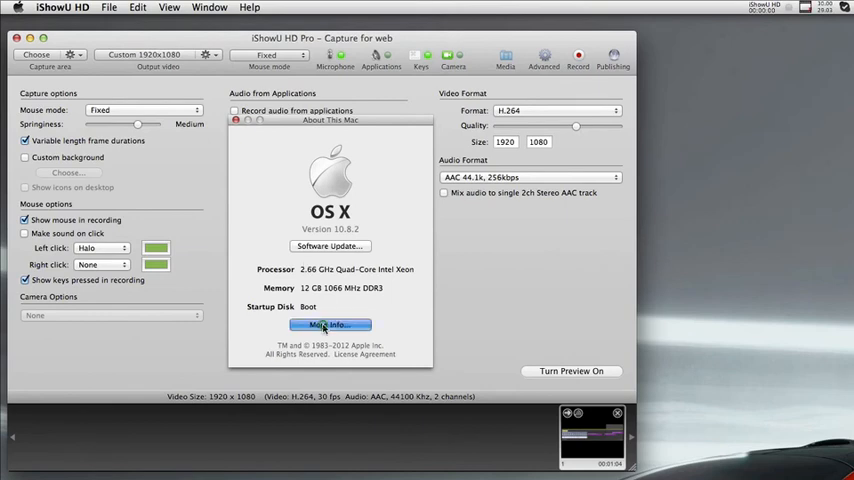
left_click(330, 324)
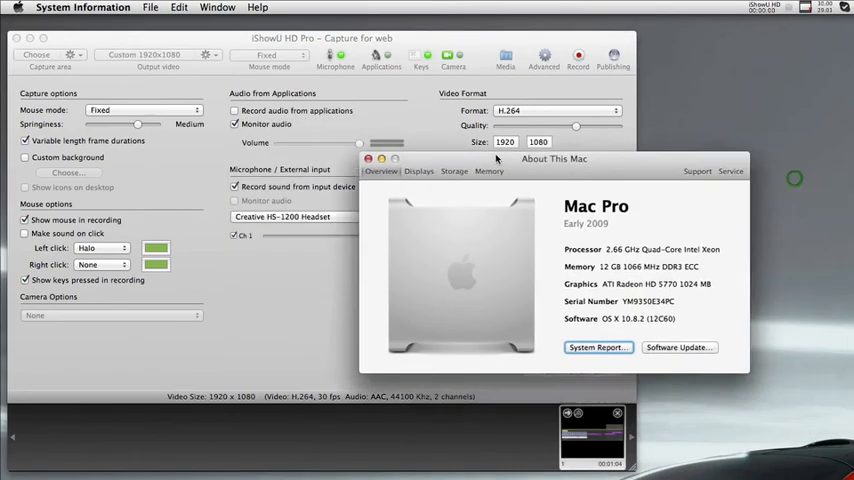